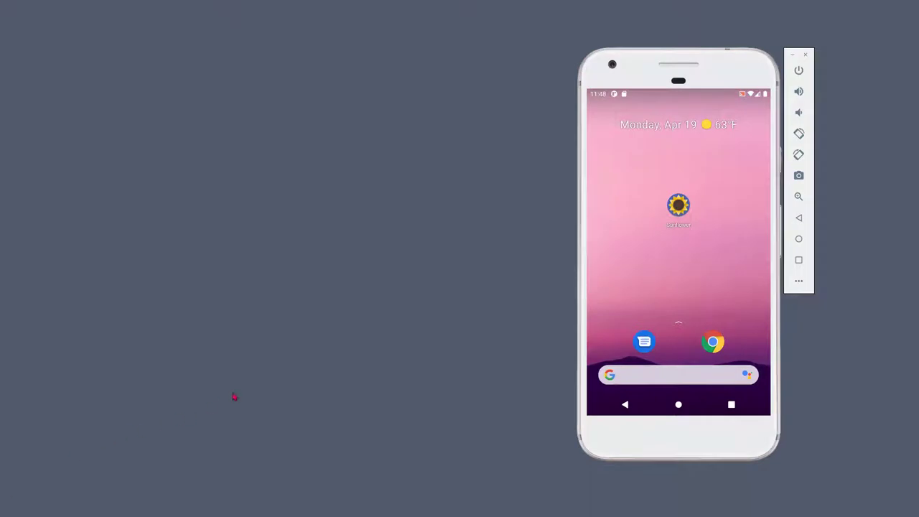
Step: Launch the Sunflower app from its icon on the emulator home screen
{"action": "left_click", "coordinate": [678, 207]}
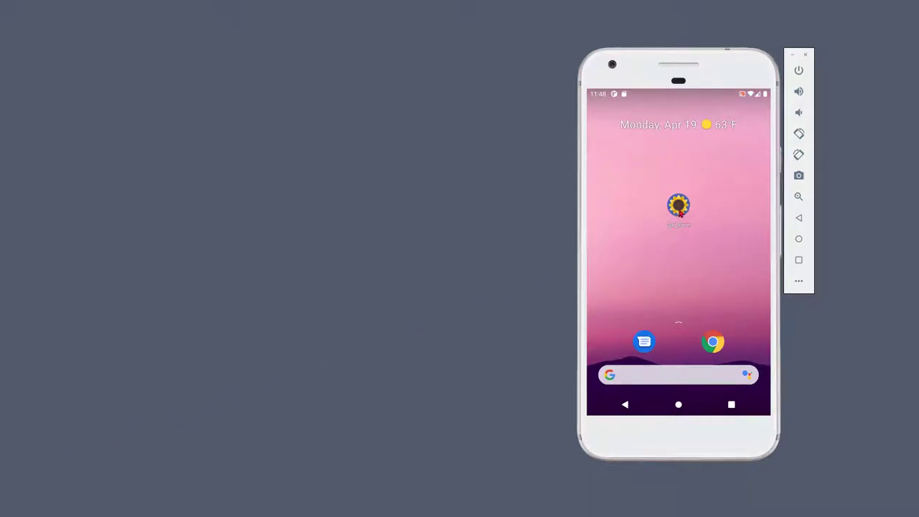
{"action": "left_click", "coordinate": [678, 207]}
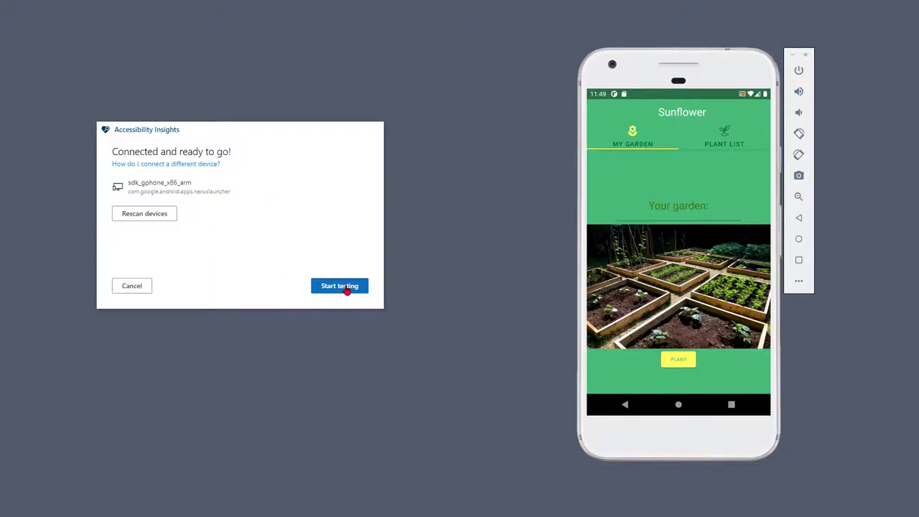
Step: Start testing on the connected emulator from the 'Connected and ready to go!' dialog
{"action": "left_click", "coordinate": [339, 286]}
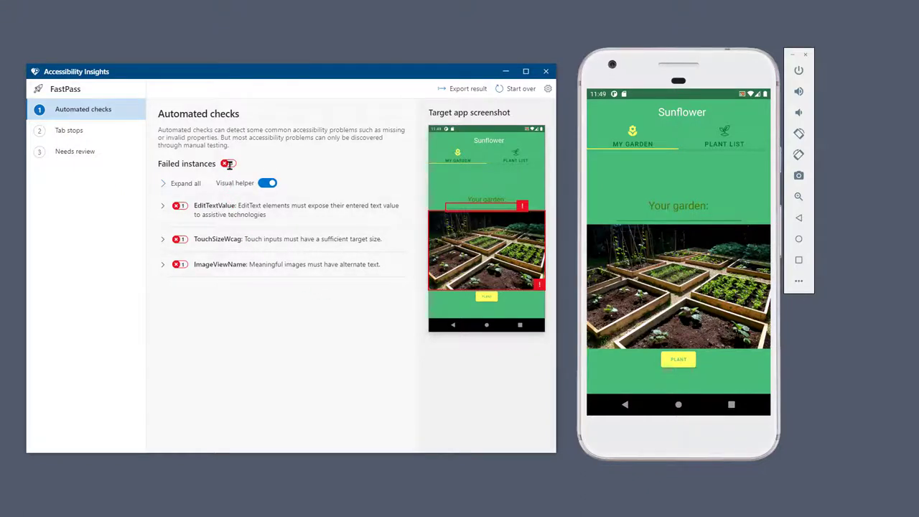
{"action": "mouse_move", "coordinate": [229, 172]}
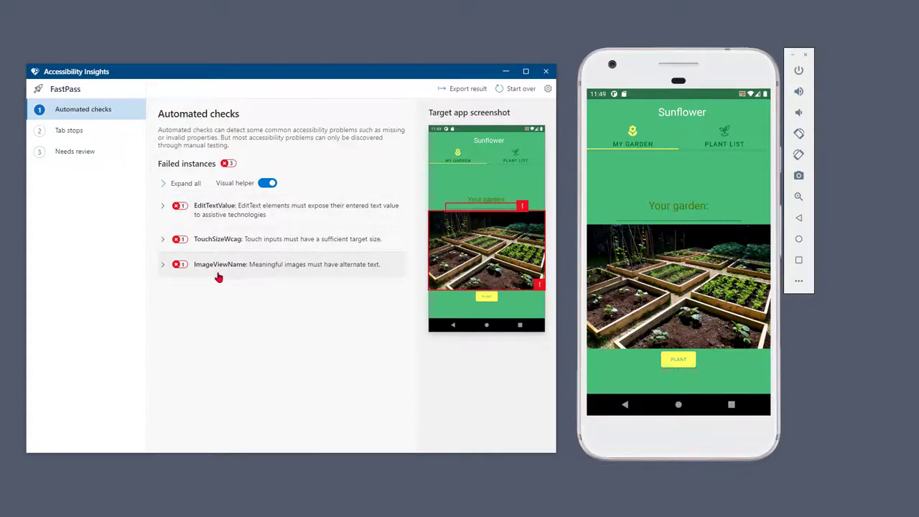
{"action": "mouse_move", "coordinate": [182, 224]}
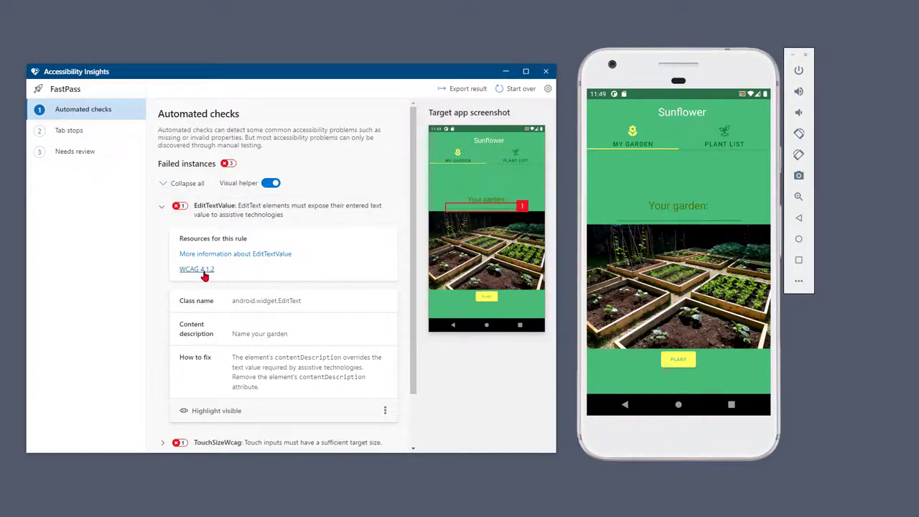
{"action": "mouse_move", "coordinate": [195, 295]}
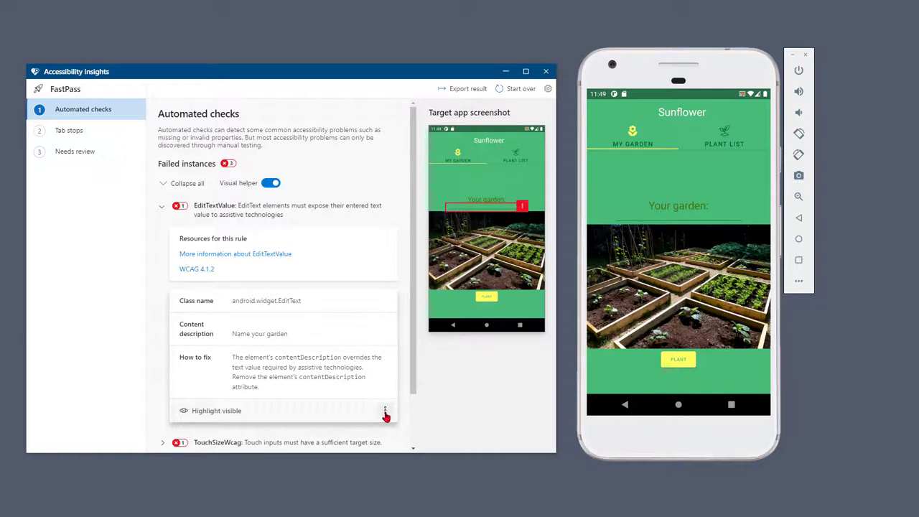
Step: Show the File issue and Copy failure details actions for the EditTextValue failure
{"action": "left_click", "coordinate": [385, 411]}
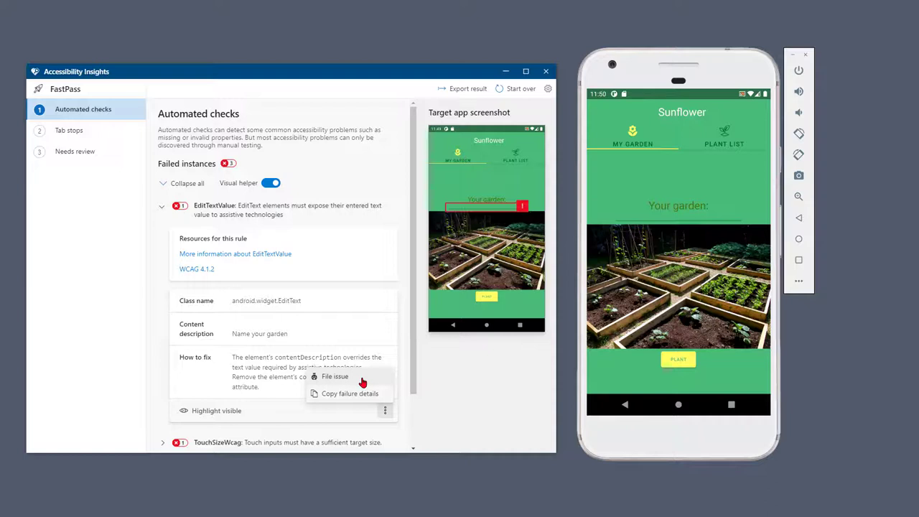
{"action": "mouse_move", "coordinate": [359, 401]}
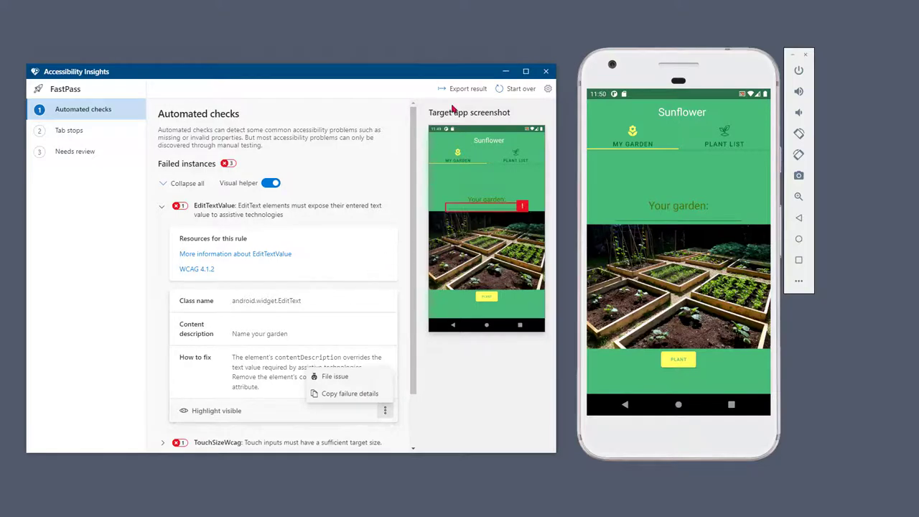
{"action": "mouse_move", "coordinate": [463, 92]}
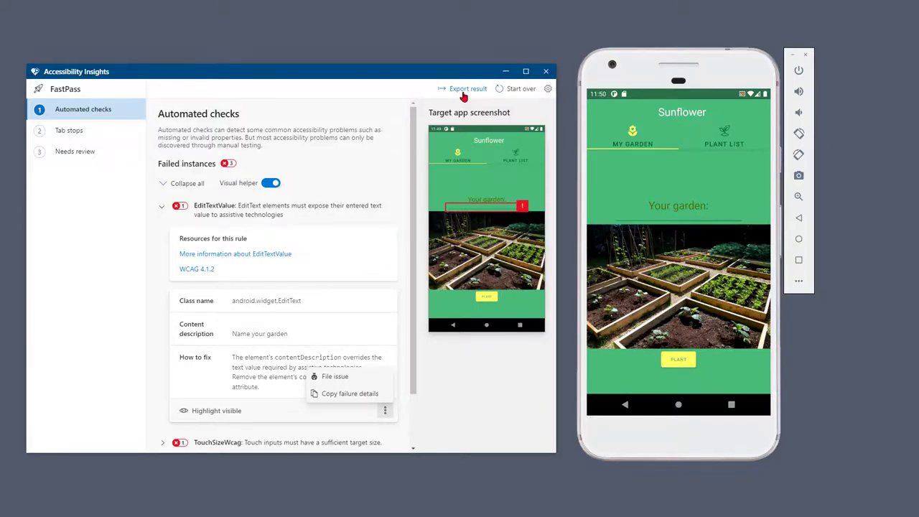
{"action": "left_click", "coordinate": [69, 129]}
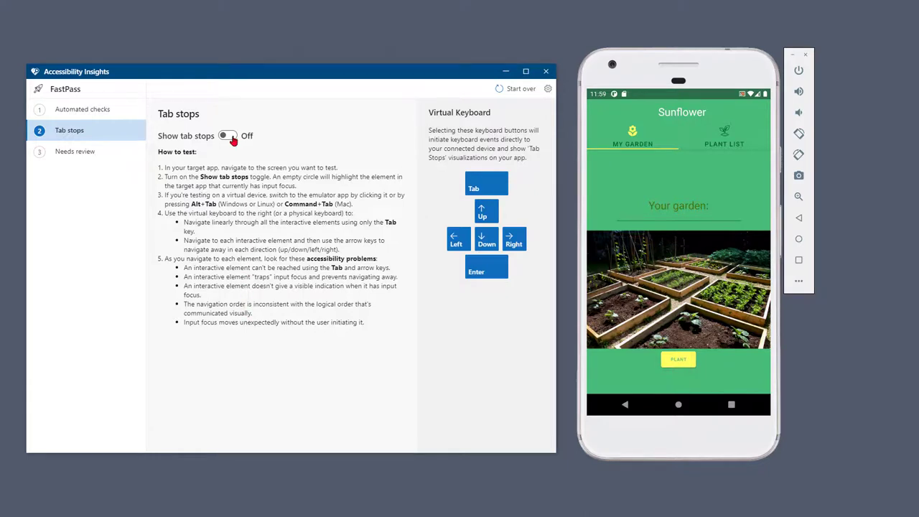
Step: Switch Show tab stops On and Tab focus to Sunflower's garden text field
{"action": "left_click", "coordinate": [227, 135]}
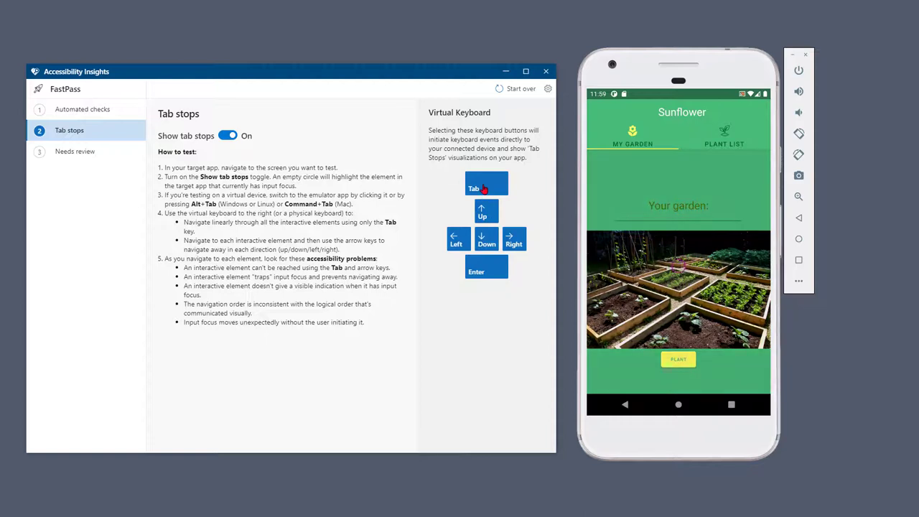
{"action": "left_click", "coordinate": [485, 189]}
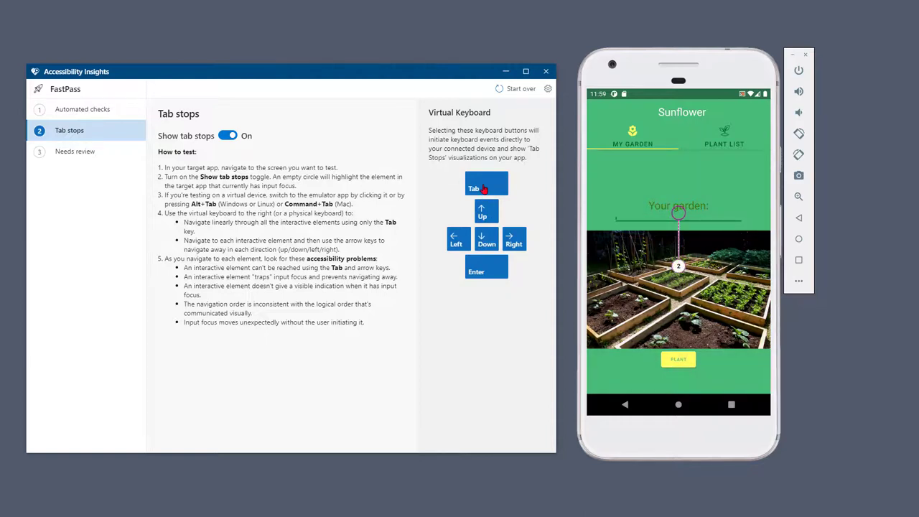